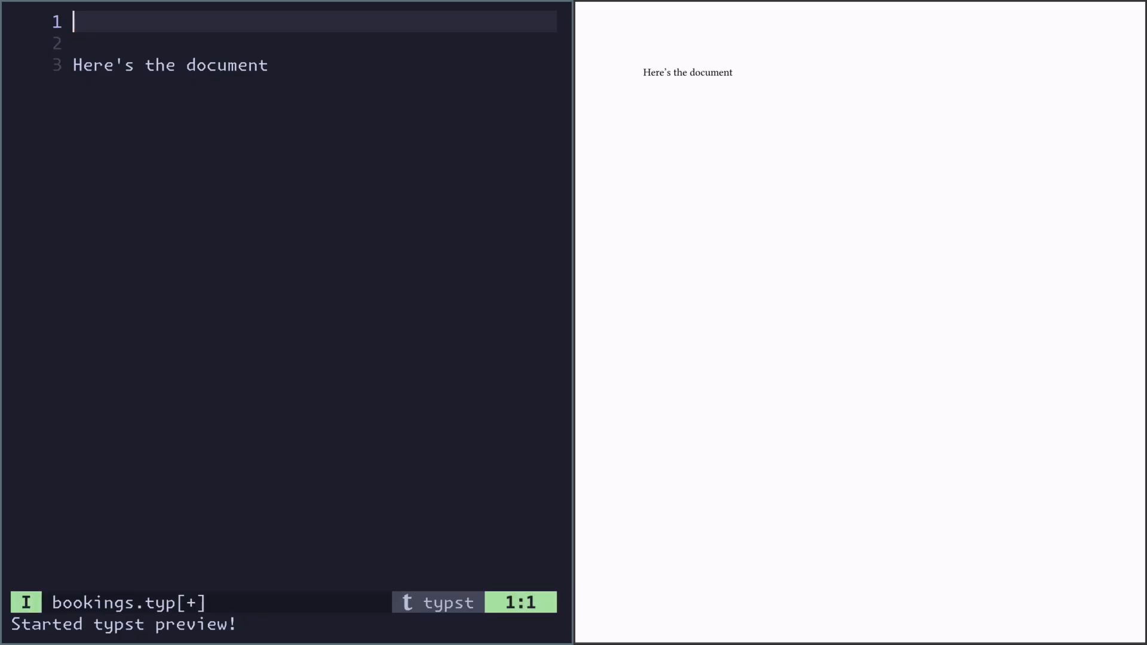
- Load mock_bookings.csv into a bookings variable, preview its raw rows, and start a grid
type("#let bookings = csv(\"mock_bookings.csv\")")
type("#bookings")
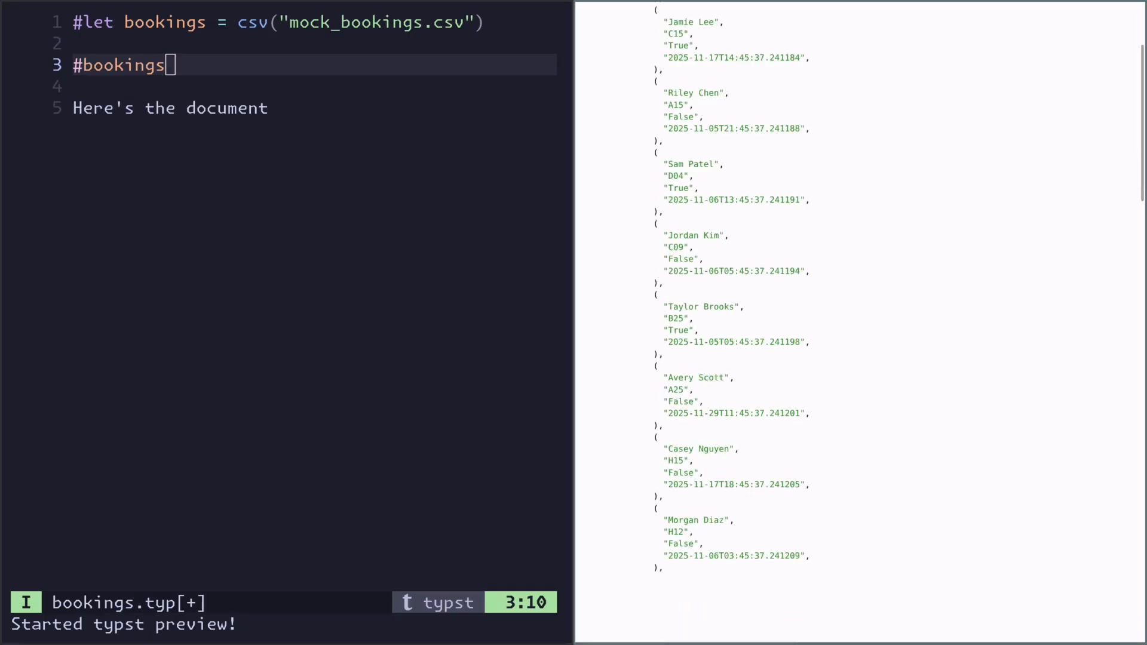
scroll("up", 3)
type("columns")
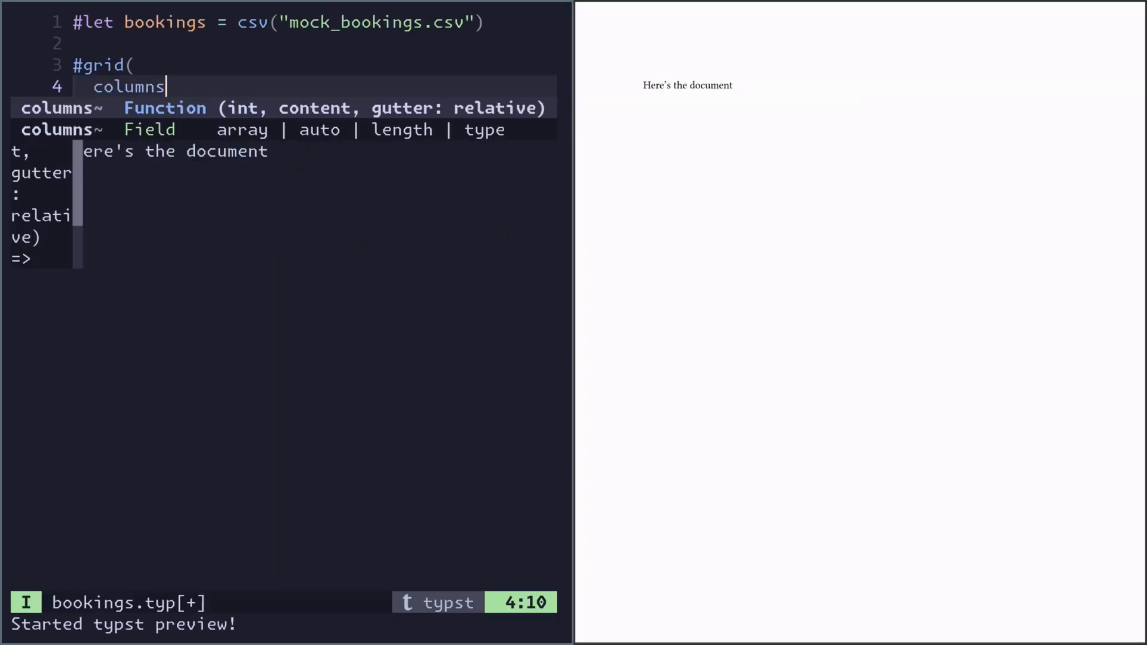
- Give the grid two 1fr columns with placeholder cells [cell1] and [cell2]
type(": 2,")
type("[]")
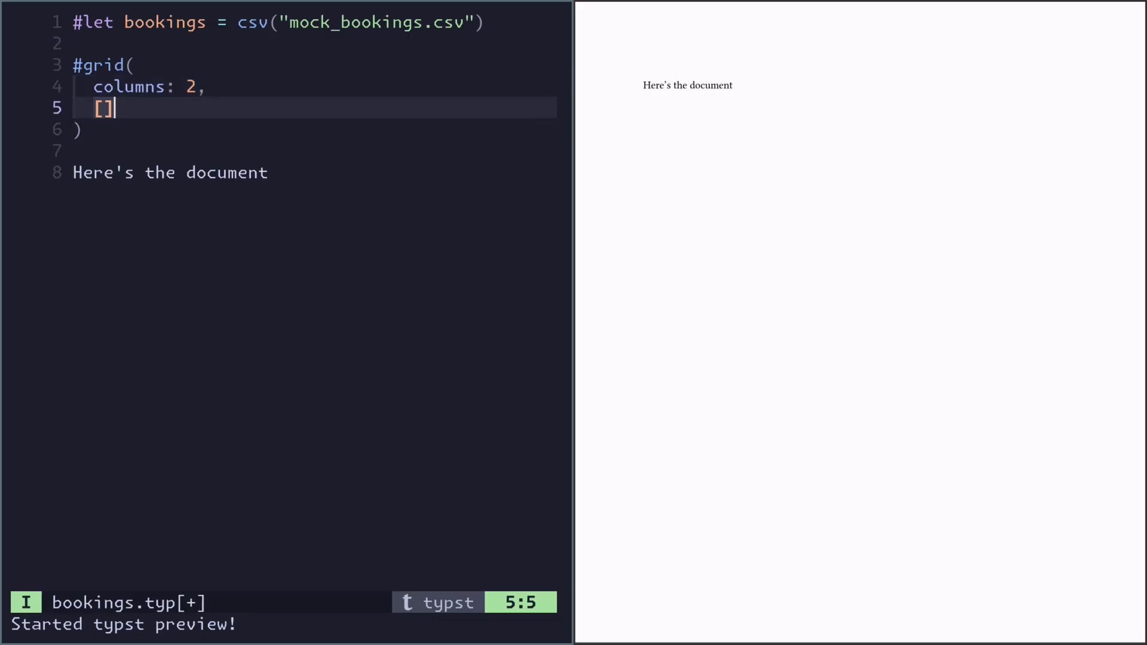
key("Left")
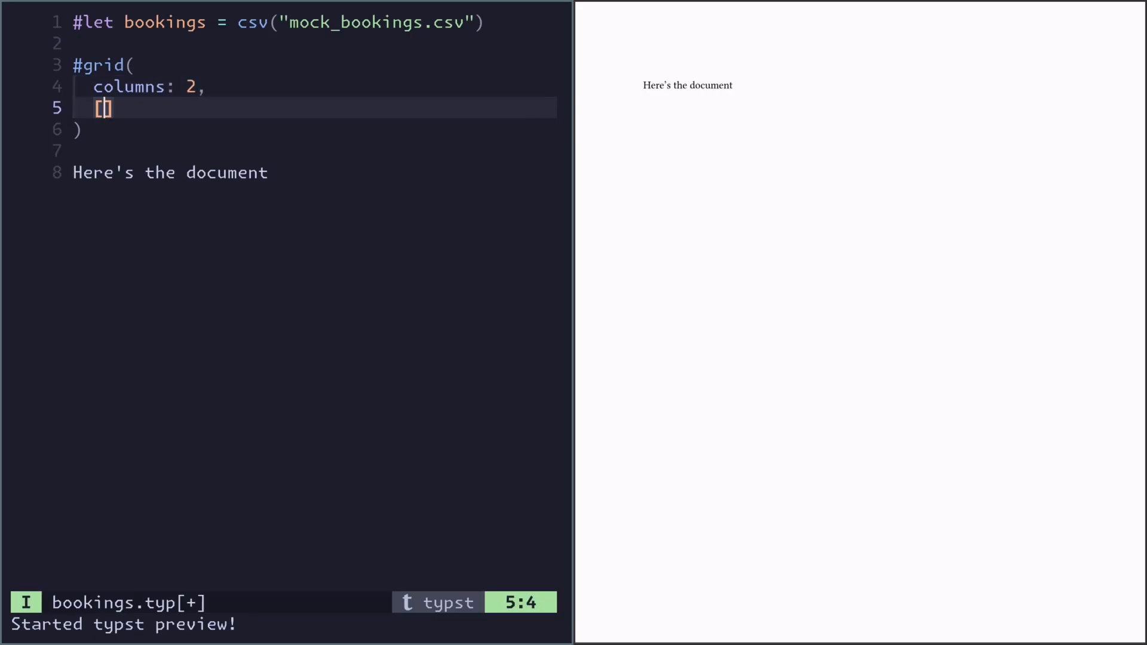
type("cell1], [cell2]")
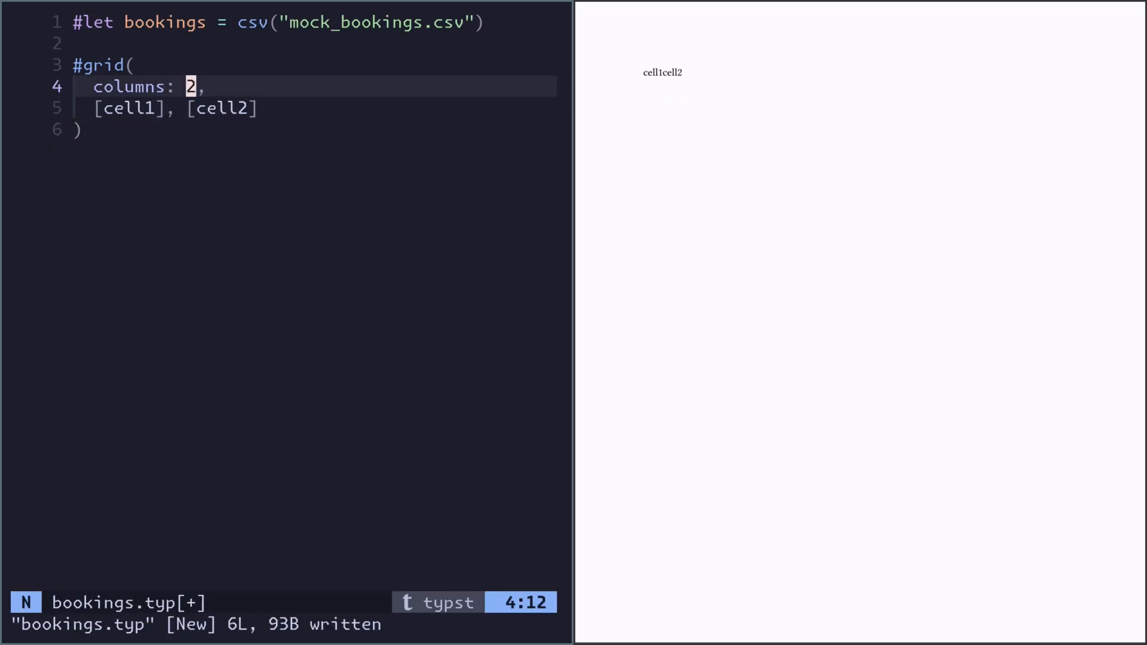
type("(1fr")
type("#bookings")
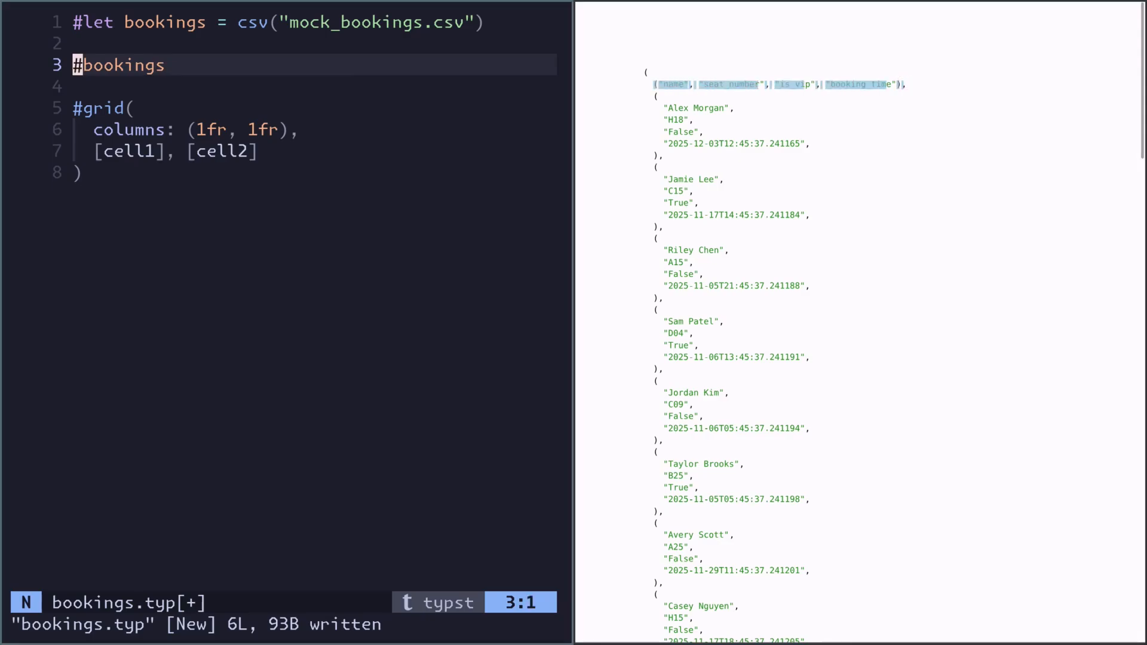
- Skip the header with .slice(1) and map each (name, seat_number, is_vip, booking_time) row to name
type("-")
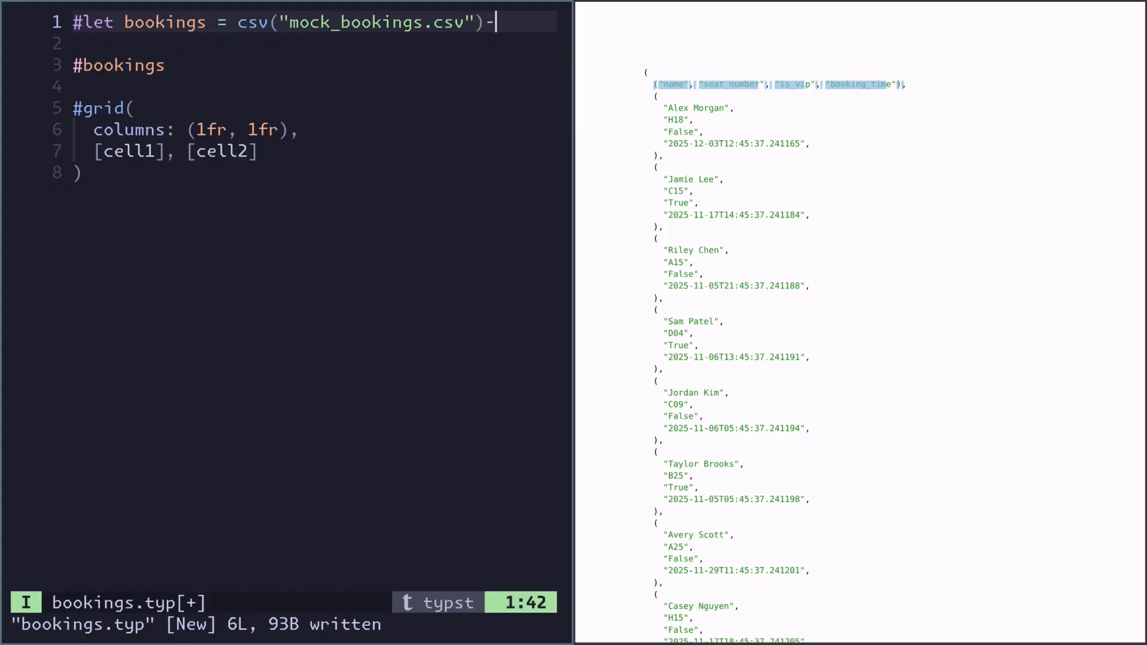
type(".slice(1)")
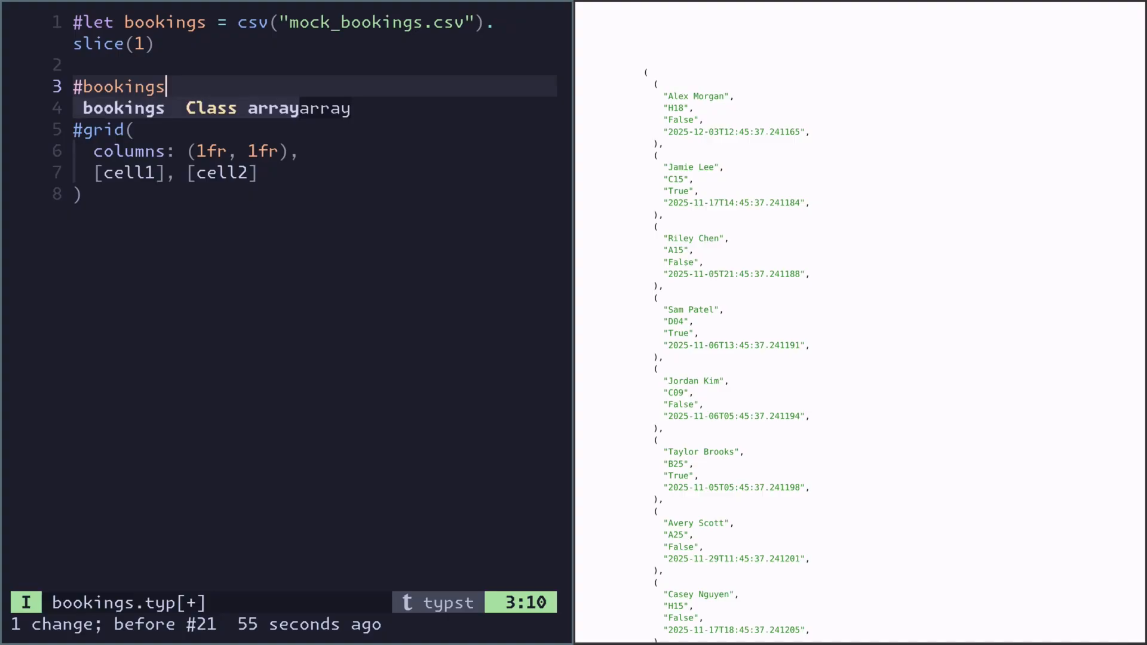
type(".map")
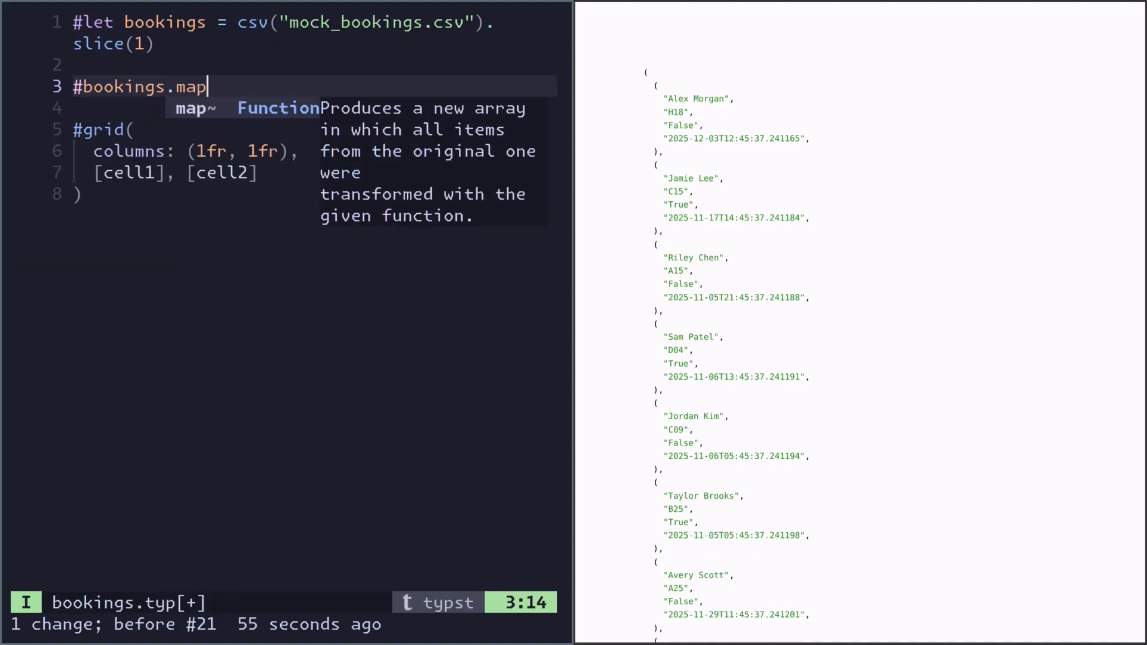
type("()")
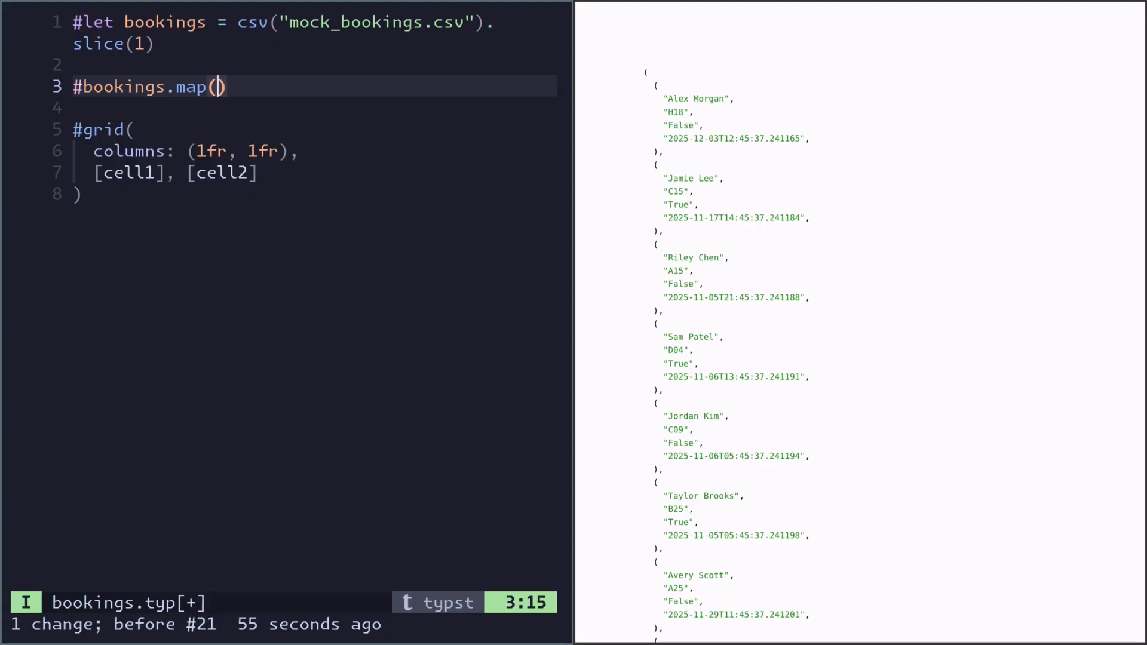
type("row => row.at(0")
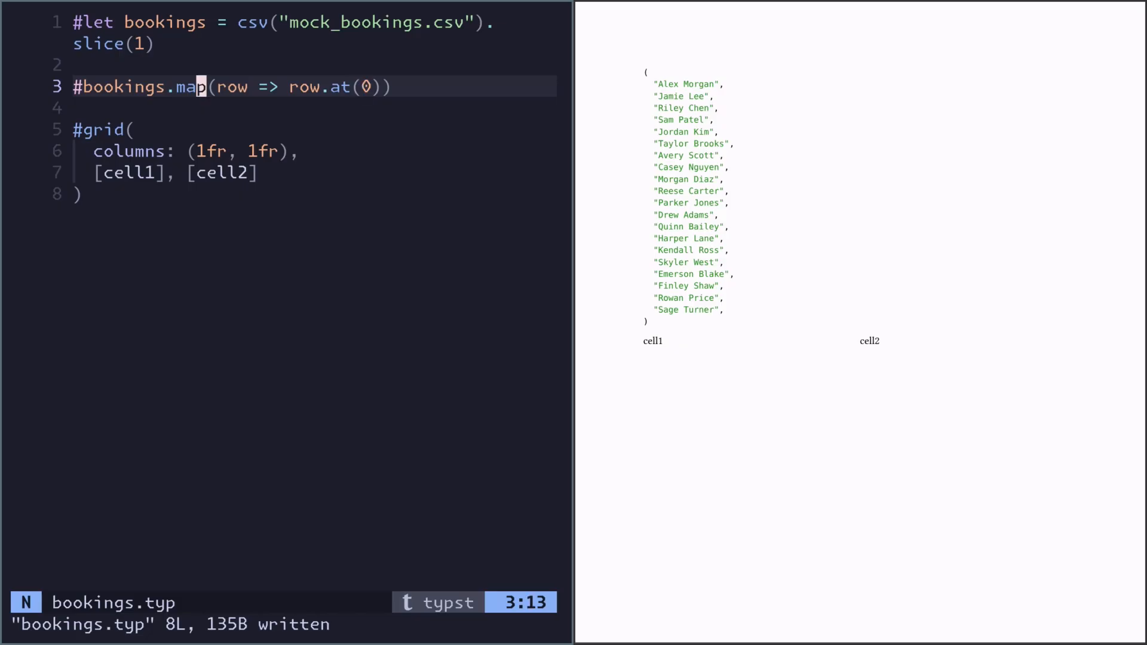
mouse_move(364, 86)
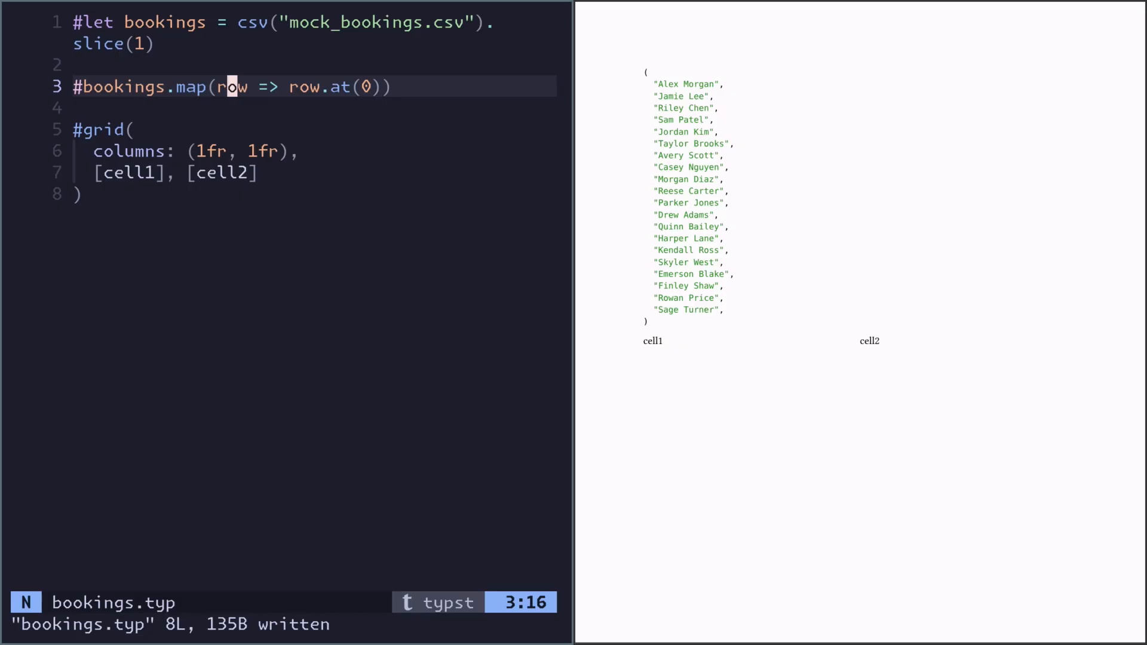
type("()")
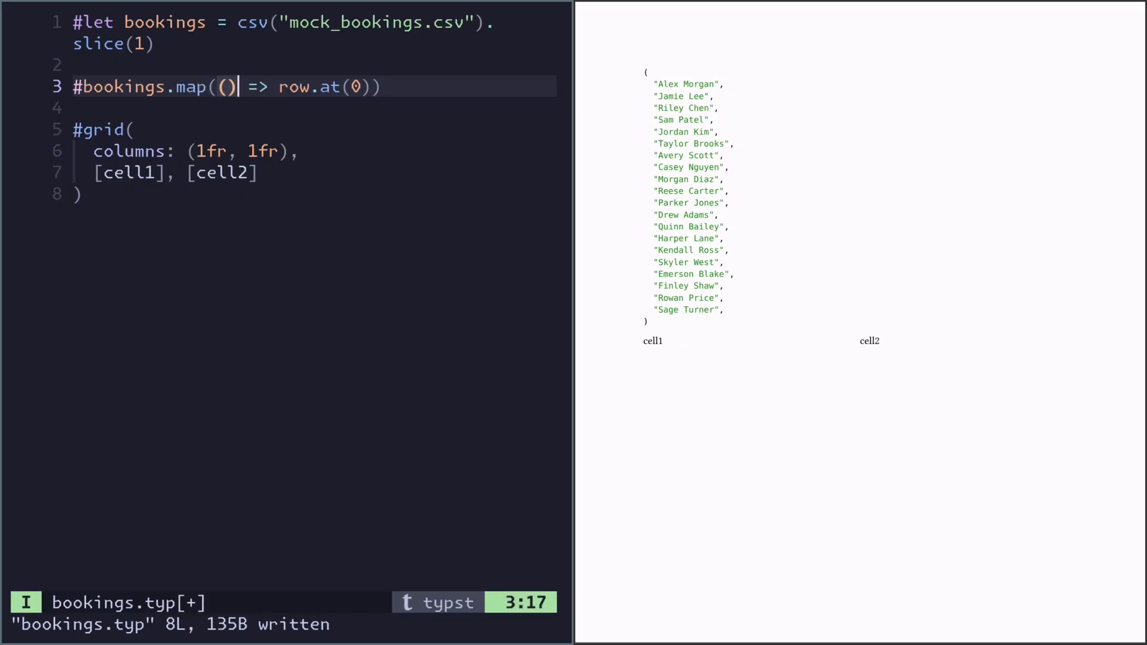
type("name, seat_number, is_vip, booking_time)) => name,")
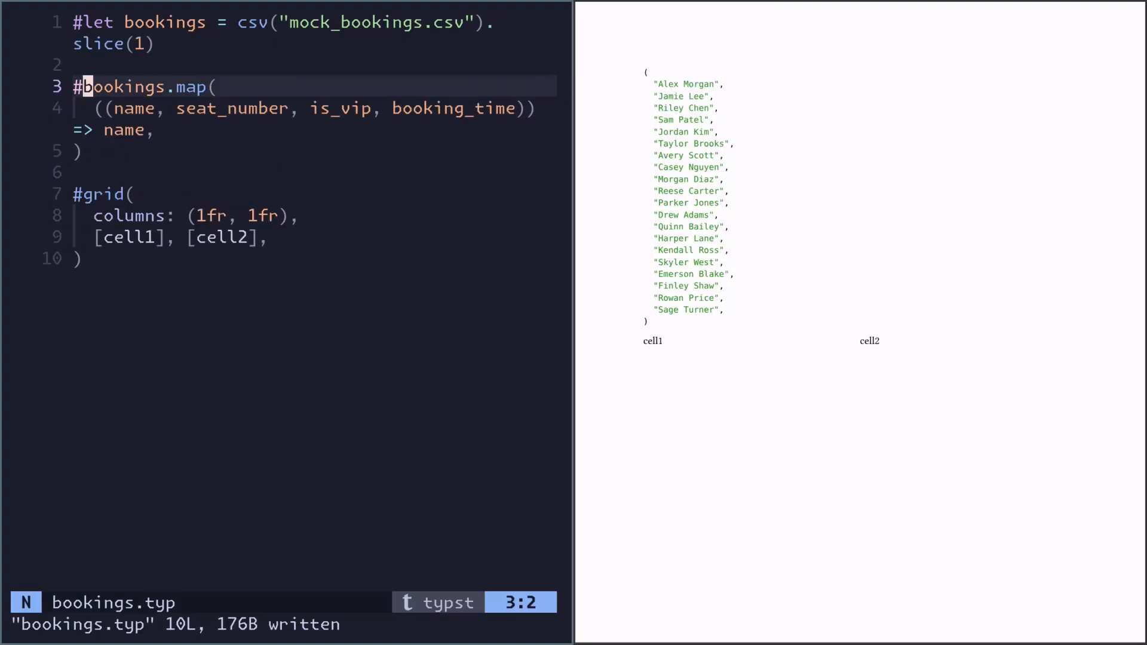
- Spread the names mapping into the grid with .., replacing cell1 and cell2
key("V")
type("..")
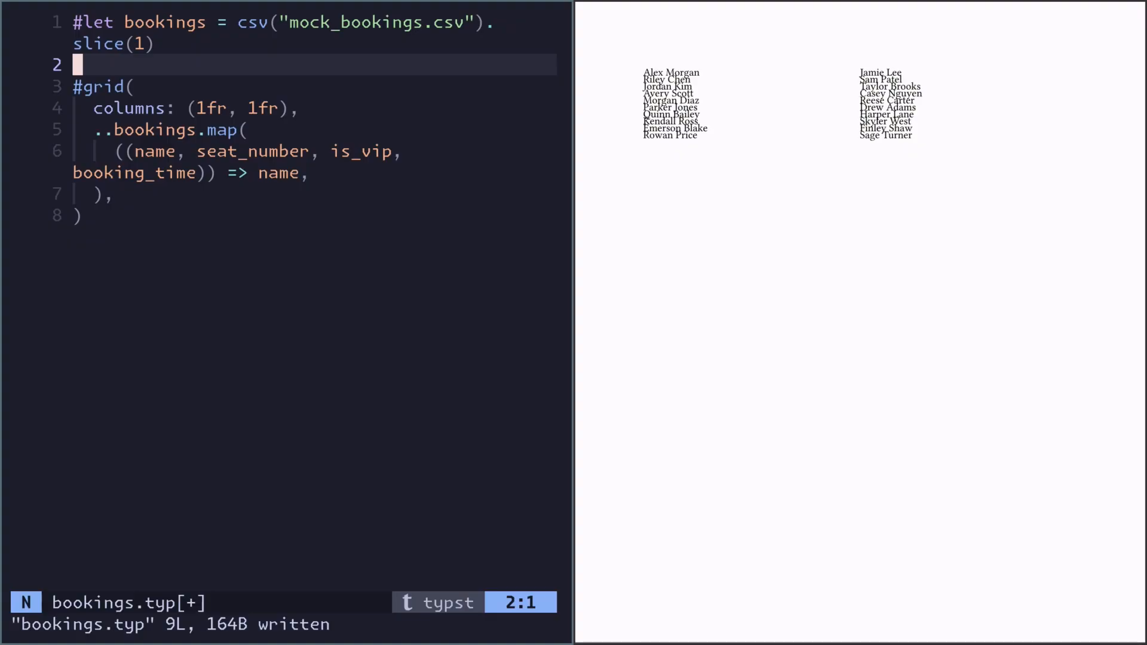
- Set page margin to 0cm, grid rows to 1fr, and align names center+horizon
type("#set page(margin: 0cm)")
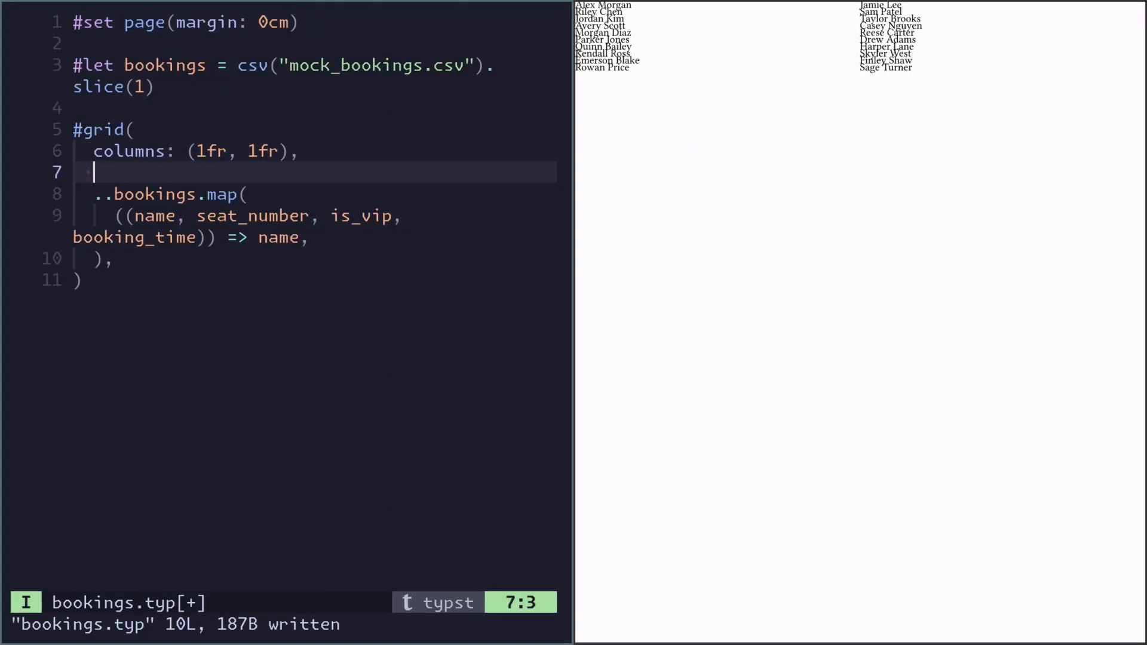
type("rows:")
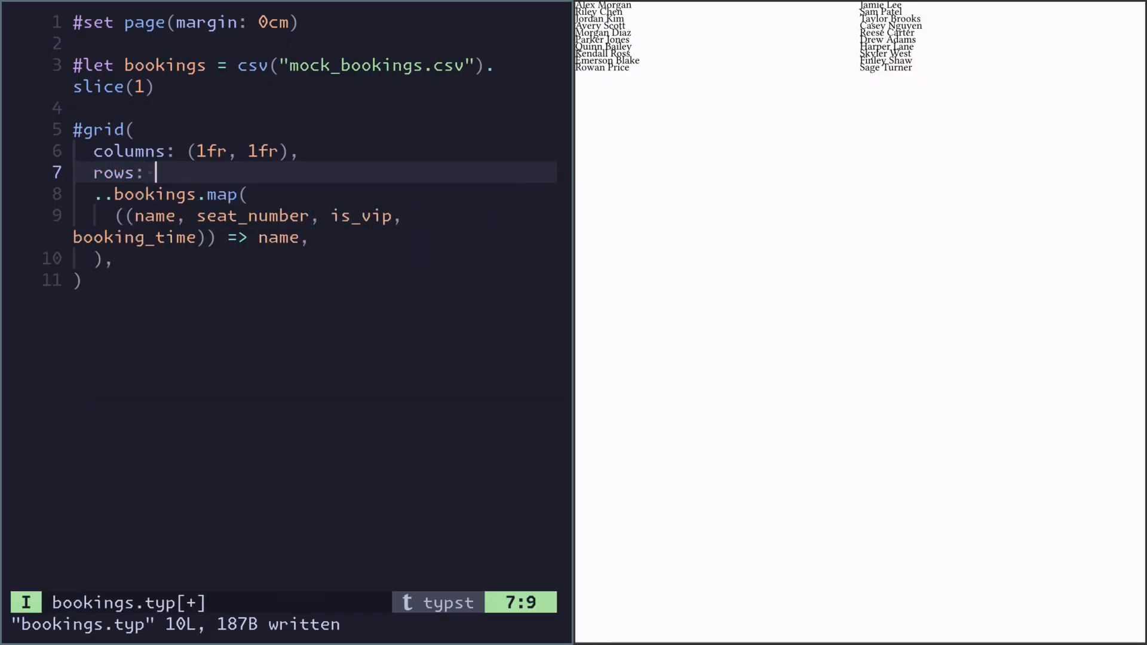
type("1fr,")
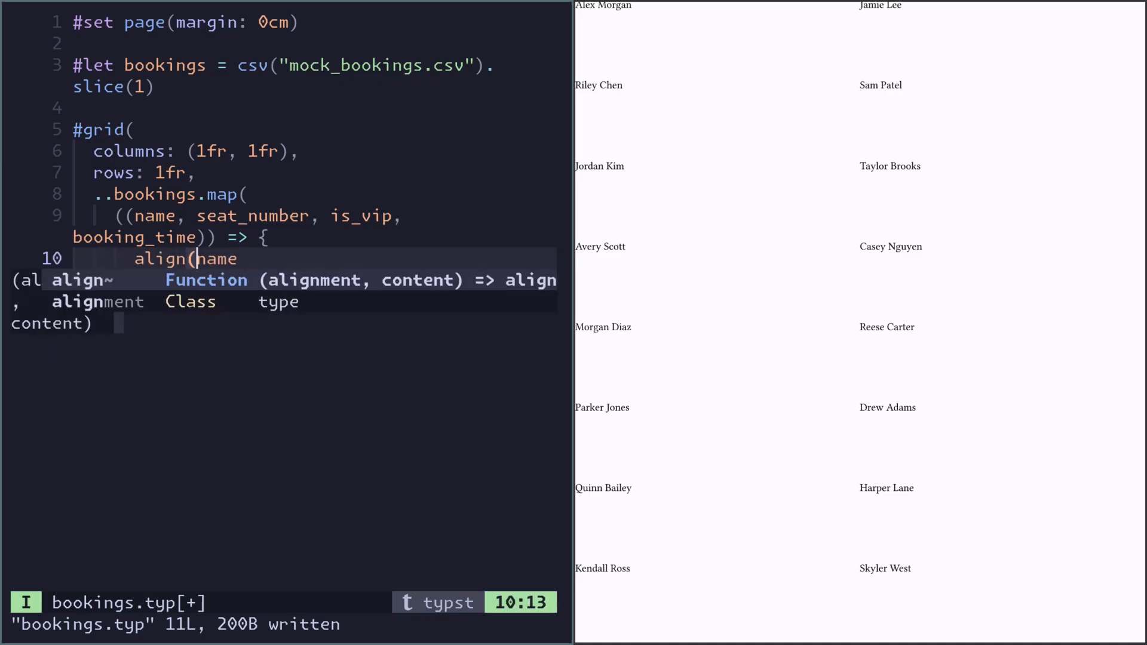
type("center+horizon,")
left_click(314, 226)
type("grid.cell(")
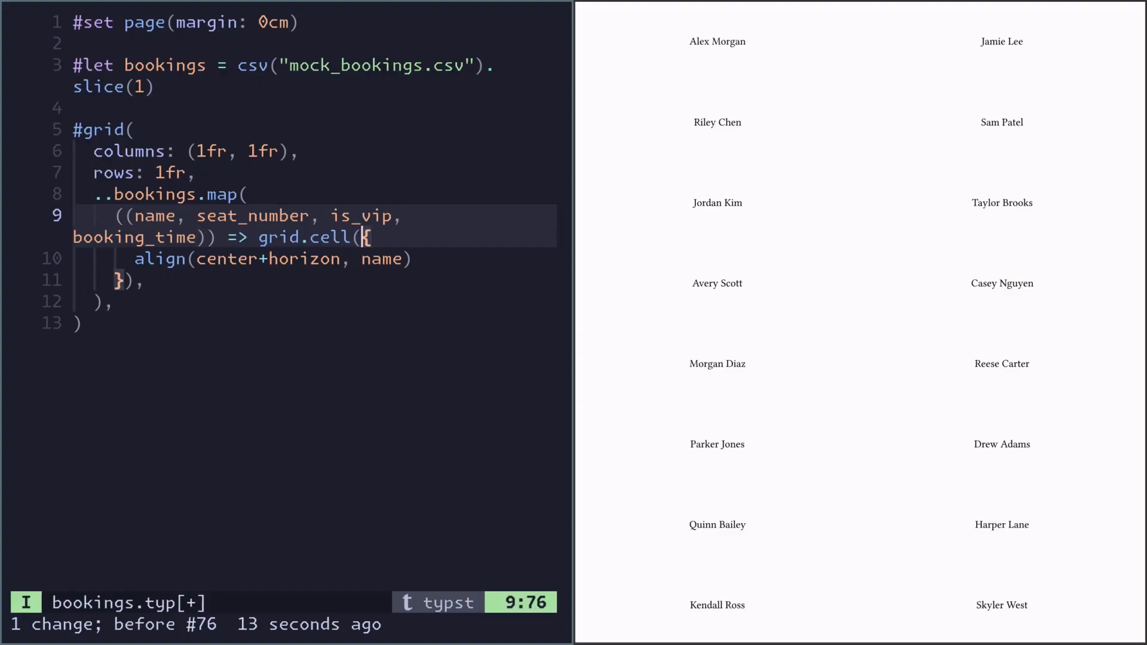
- Change the card fill to yellow only when is_vip is true
type("fill: yellow,")
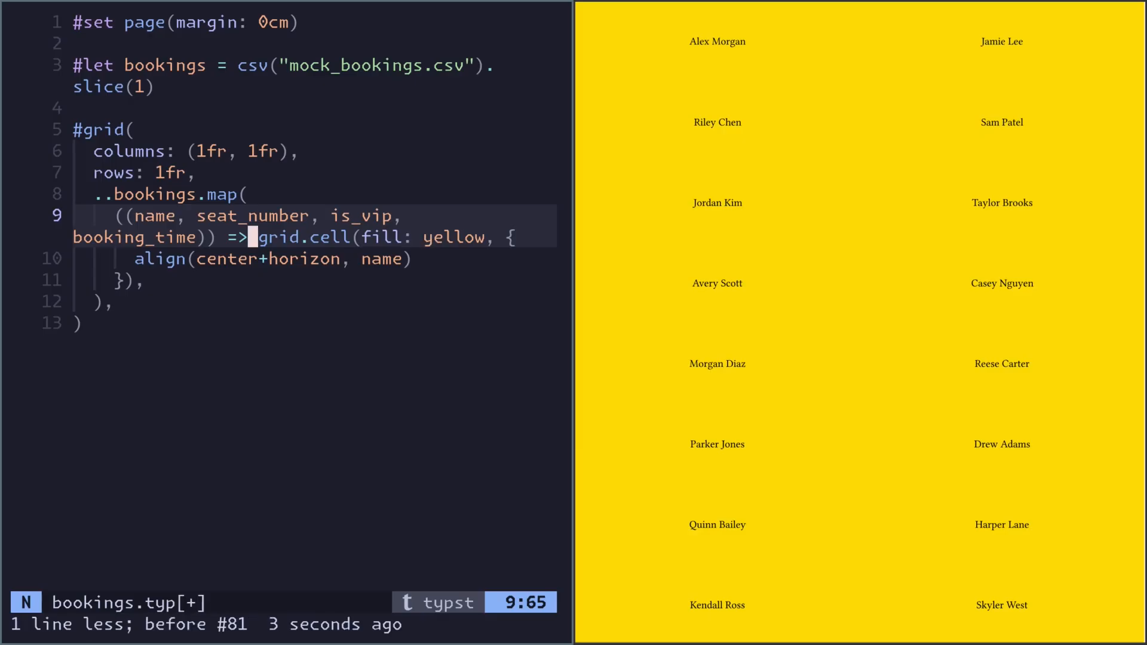
key("l")
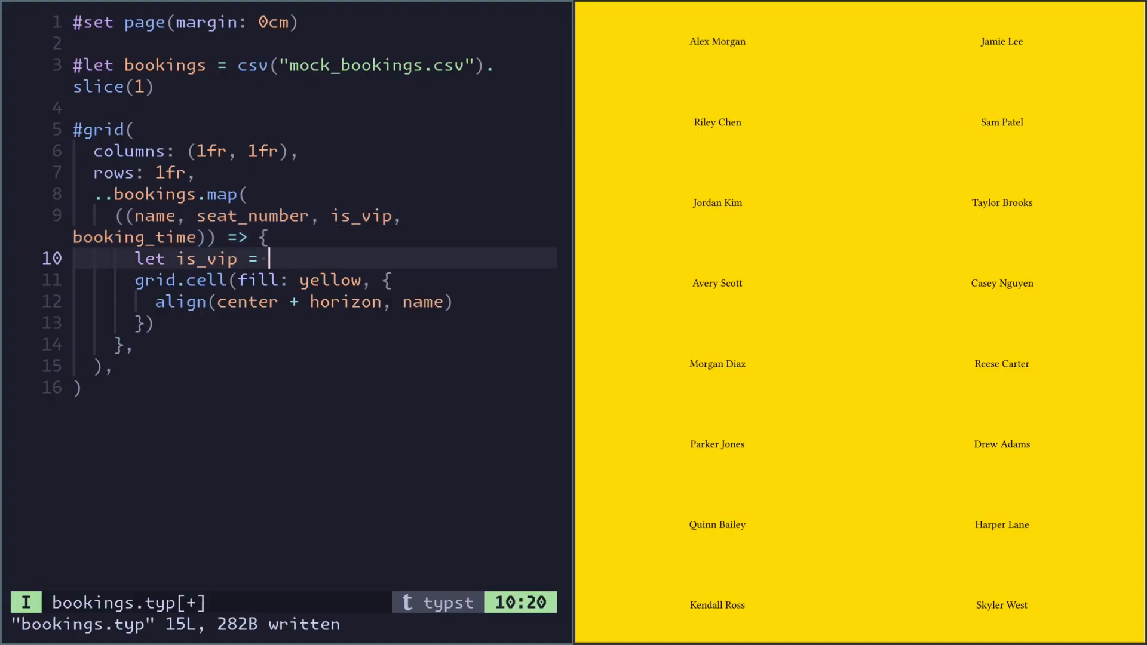
type("is_vip == \"Tru")
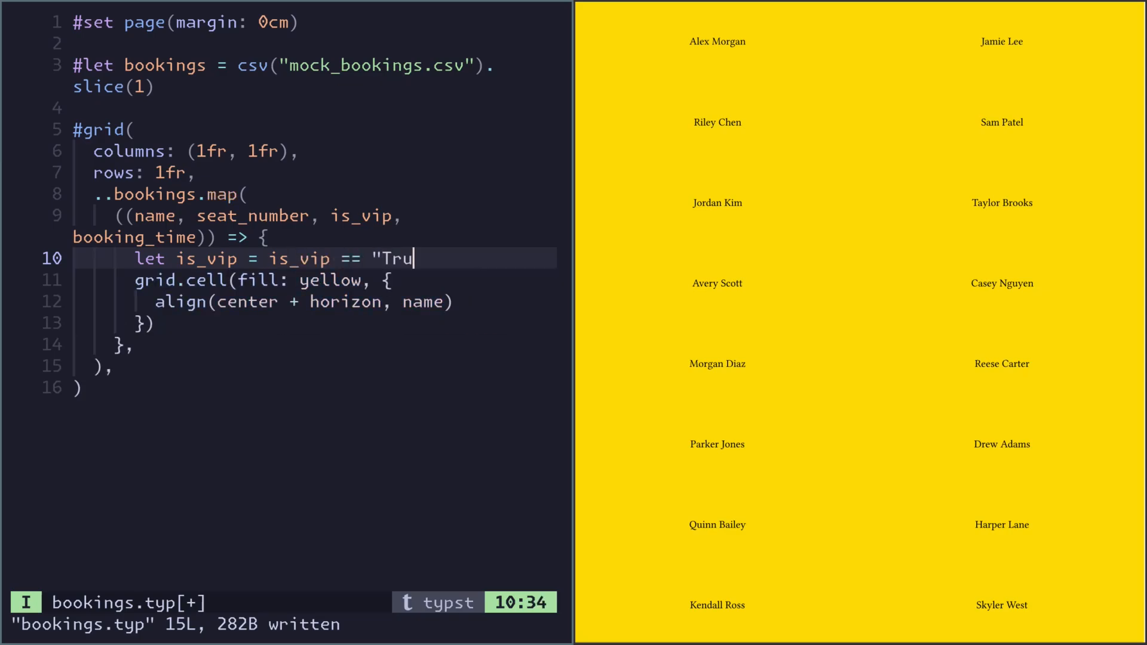
key("Escape")
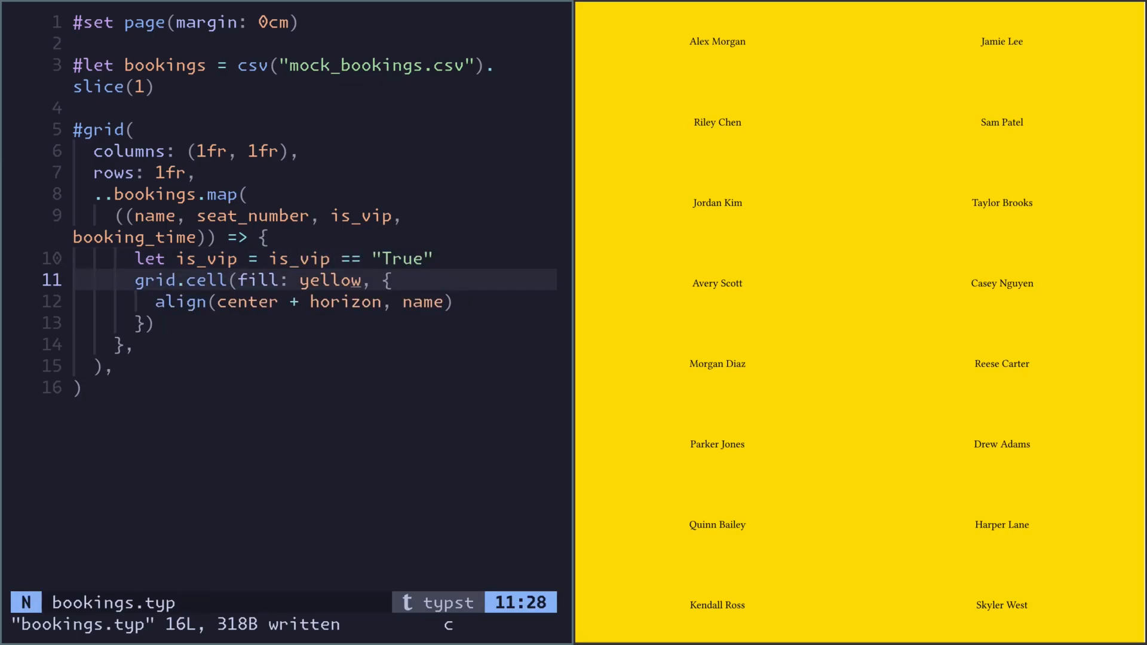
type("if is_vip")
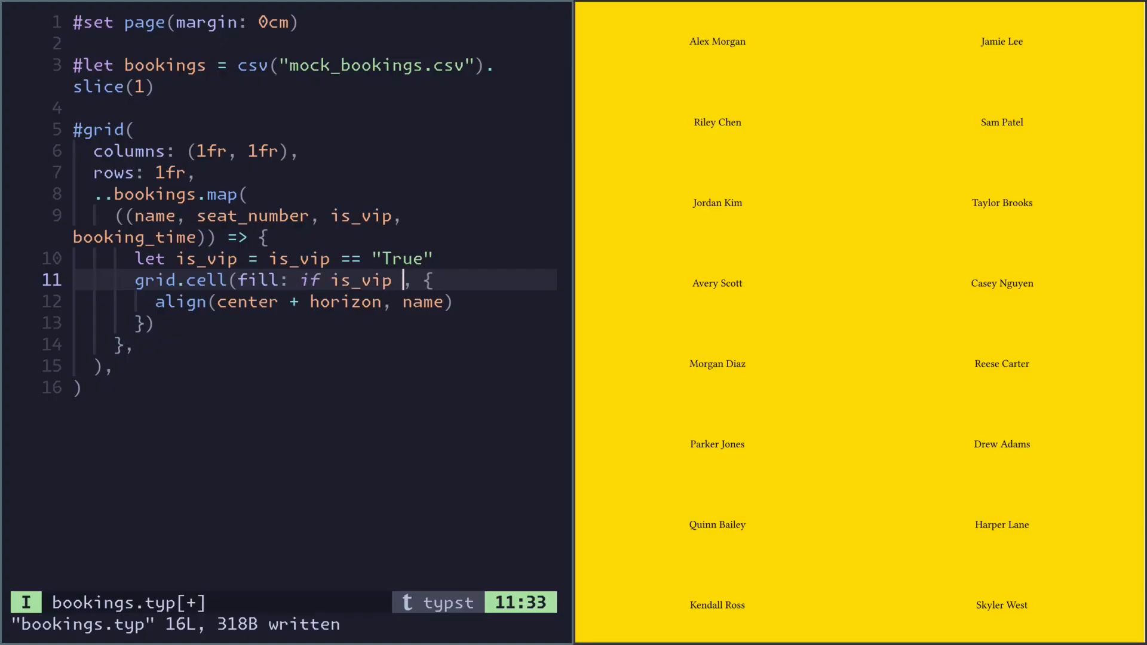
type("{ yellow }")
type("place(")
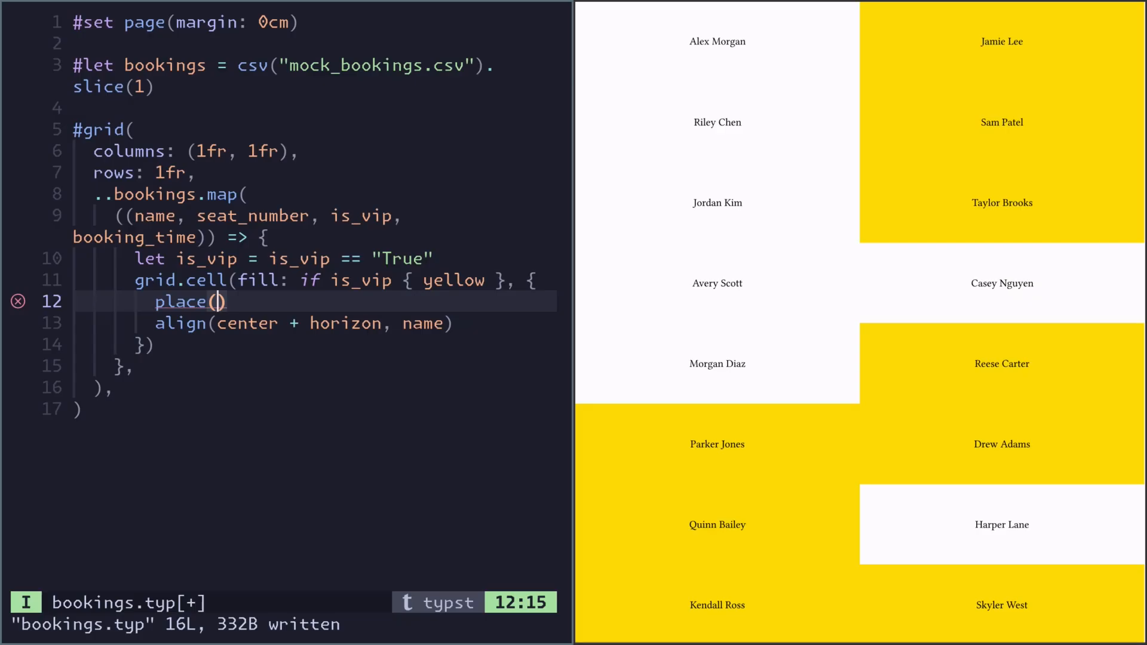
- Place a Ticket label top-left and a VIP tag top-right on VIP cards
type("top+left)[")
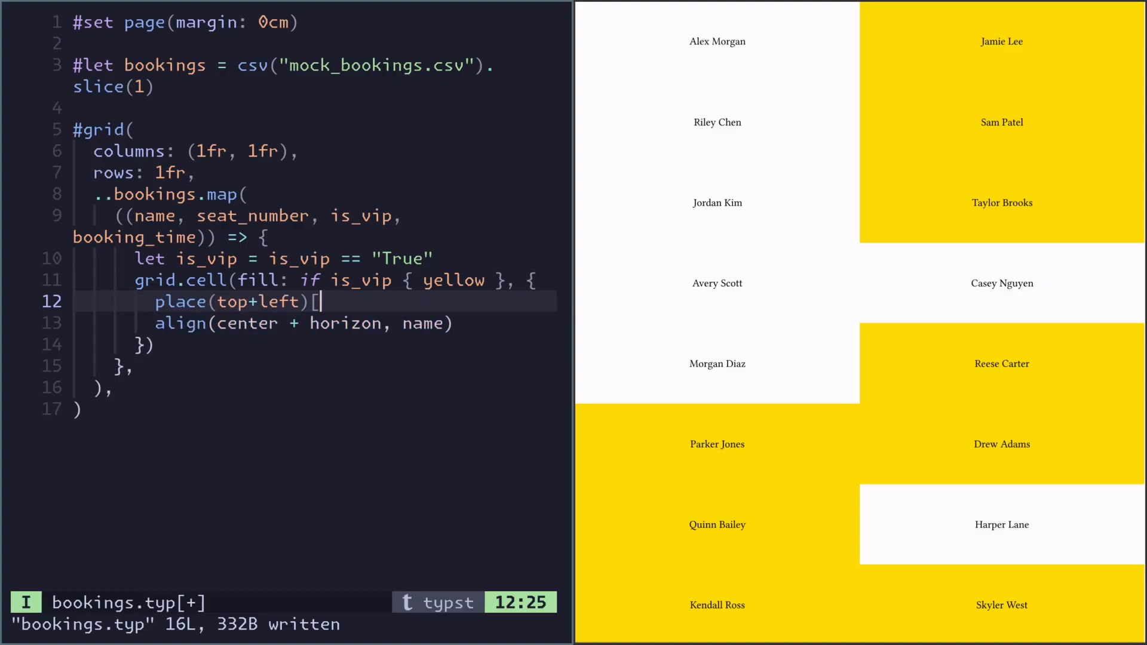
type("Ticket")
type("if is_vip {")
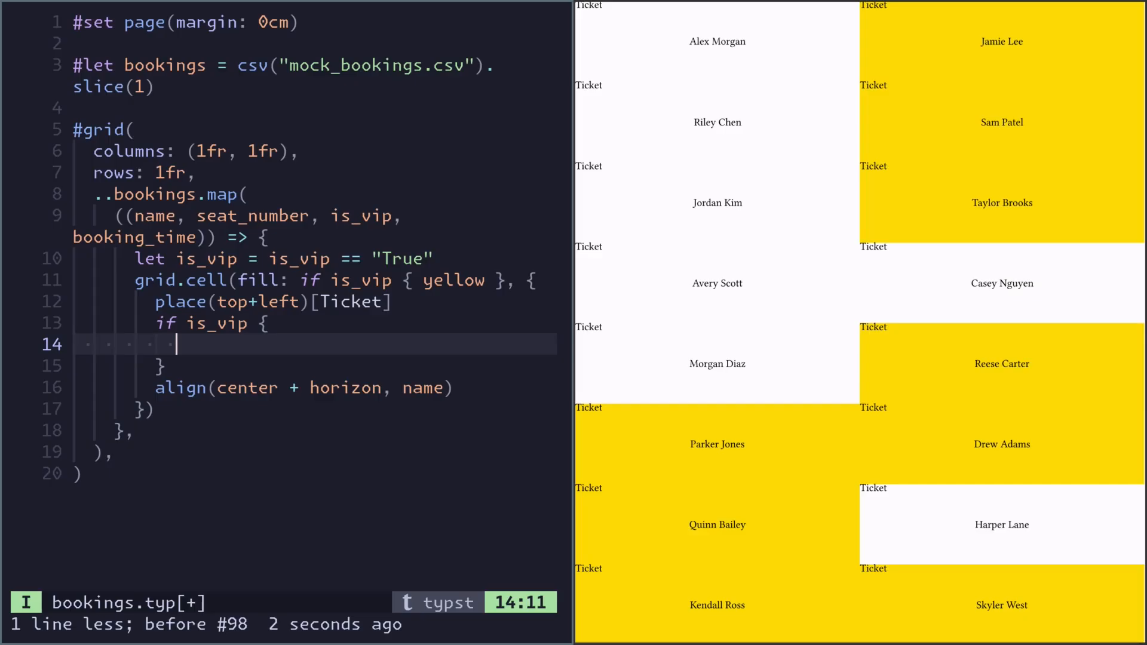
type("place(top+right)[VIP")
type("place(bottom+")
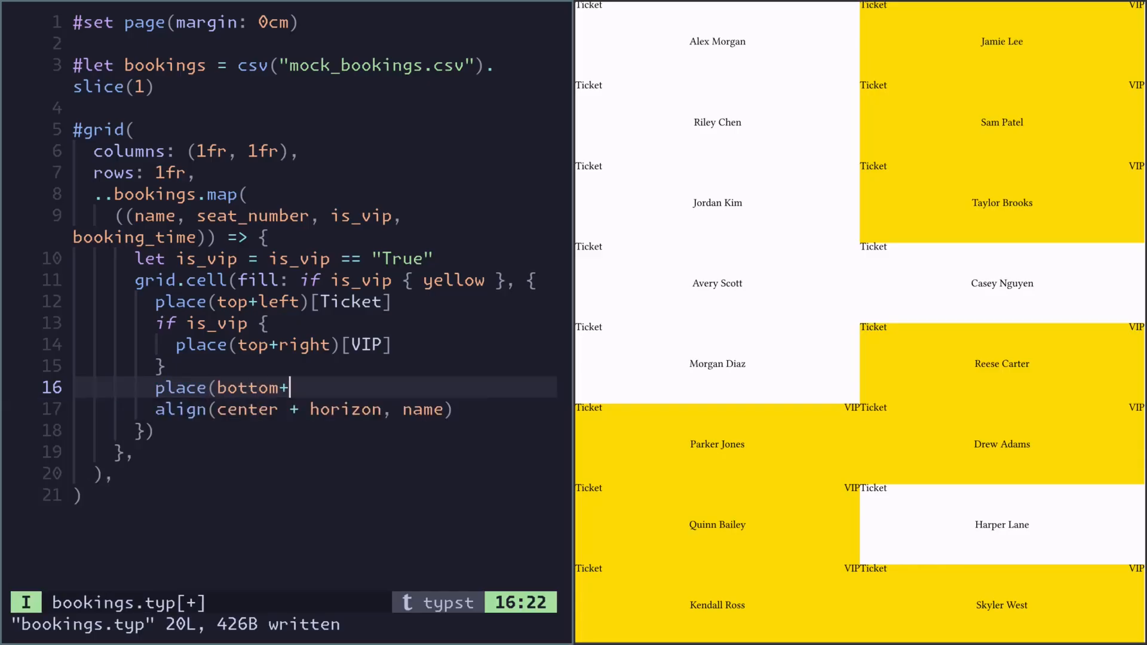
type("right,")
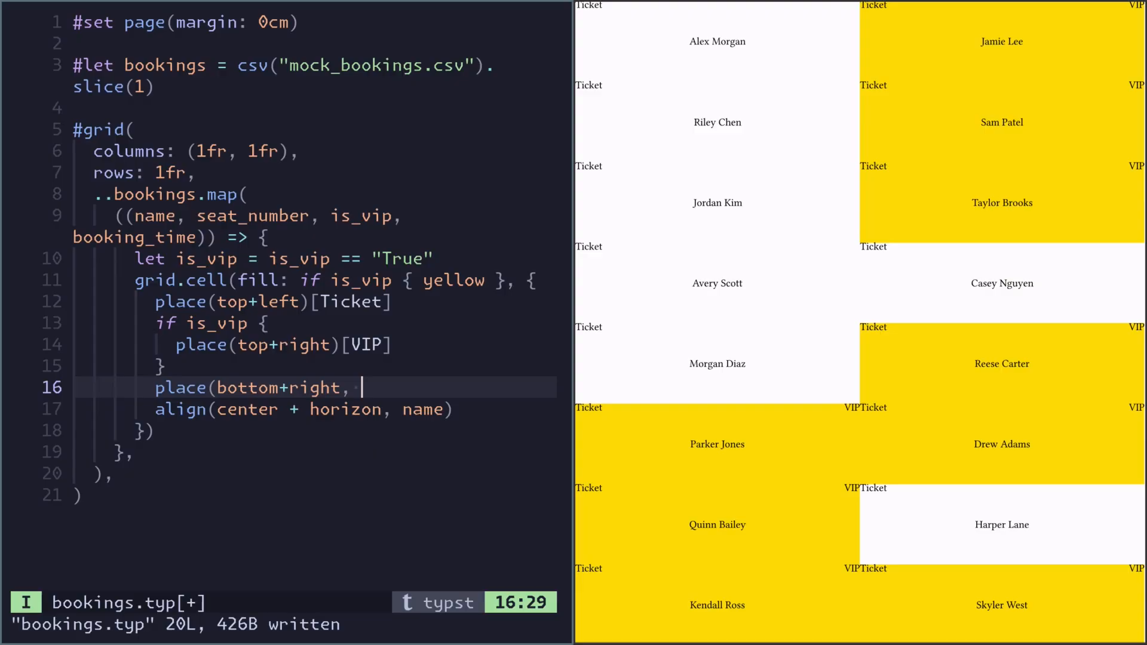
- Add a seal emoji bottom-left and the seat number bottom-right of each card
type("emoji.")
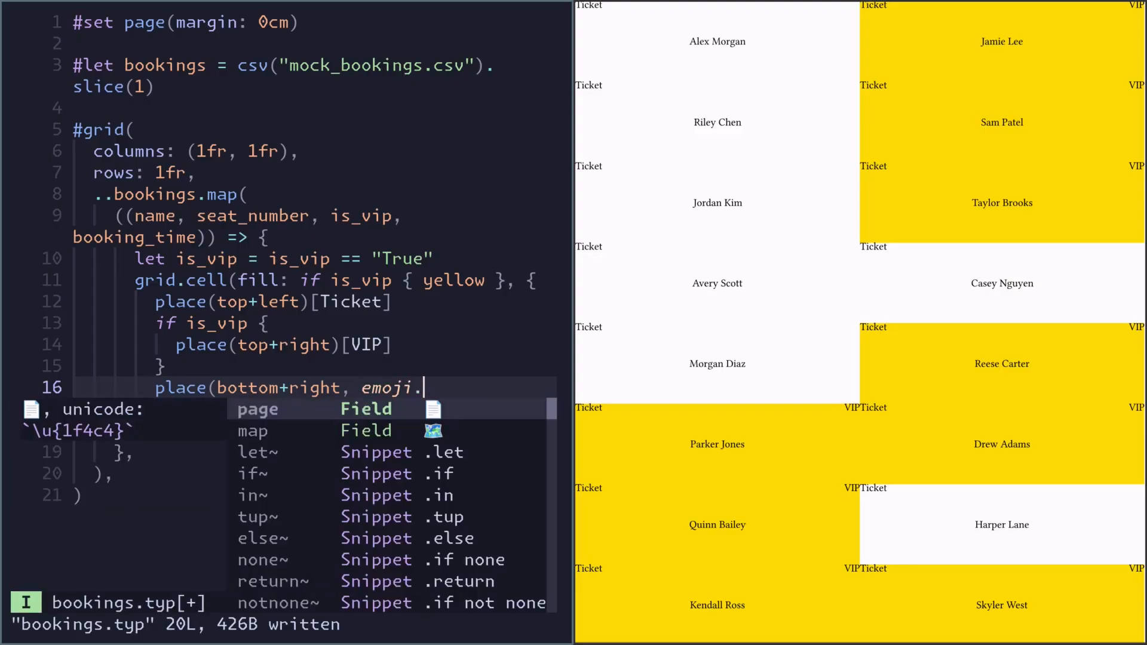
type("seal")
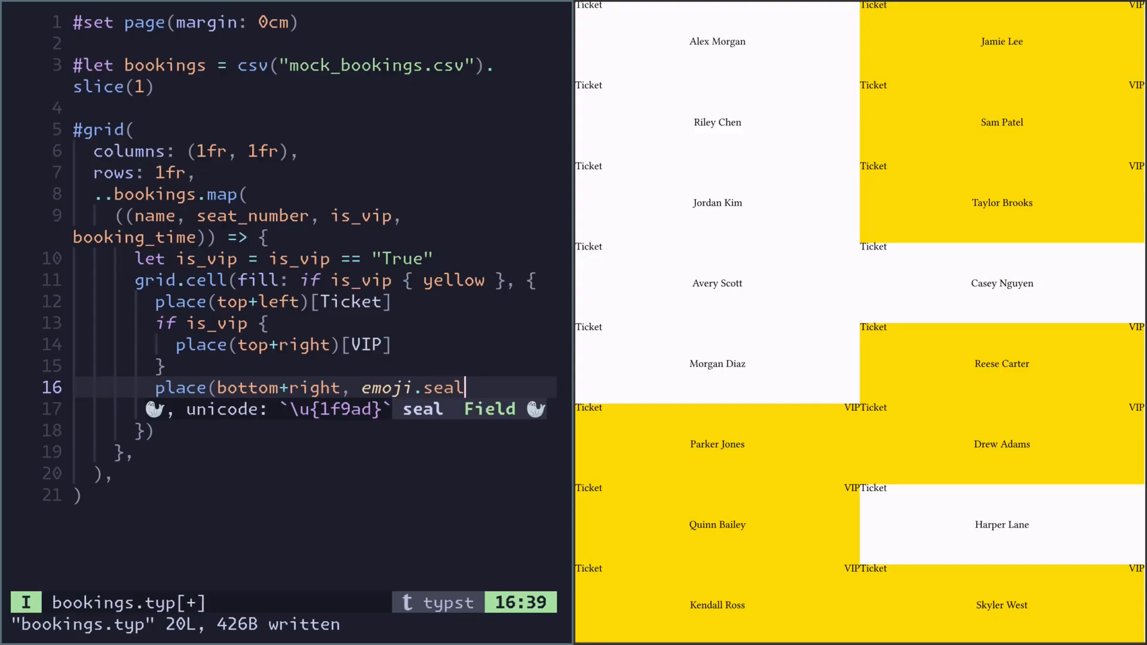
key("Escape")
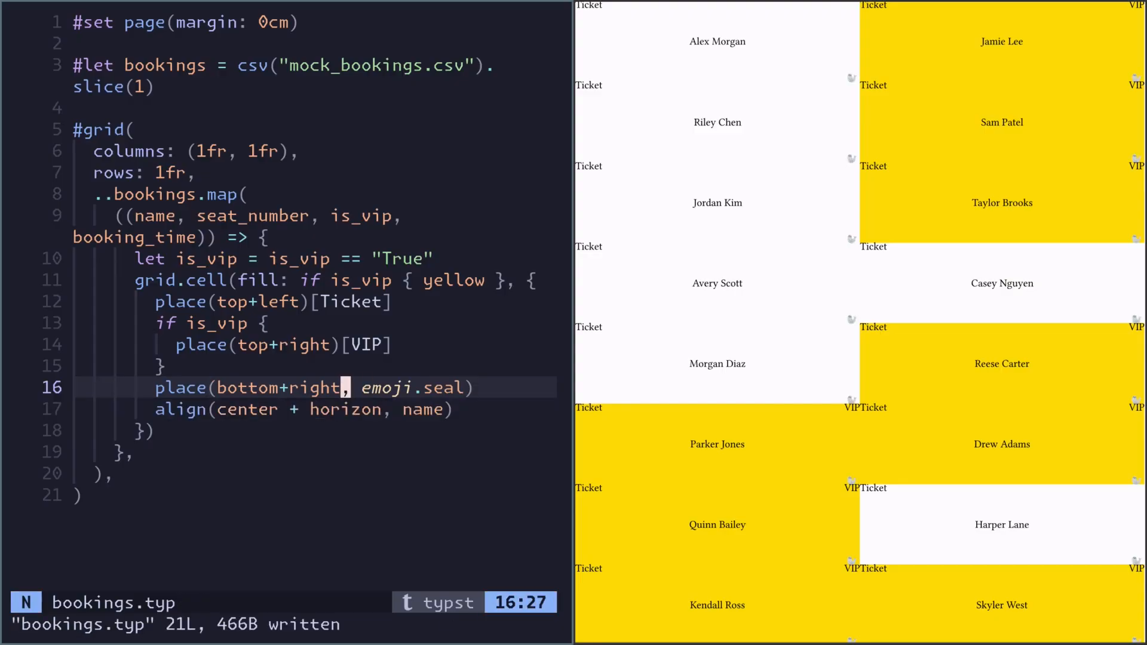
type("lef")
type("place(bottom+right, seat_number")
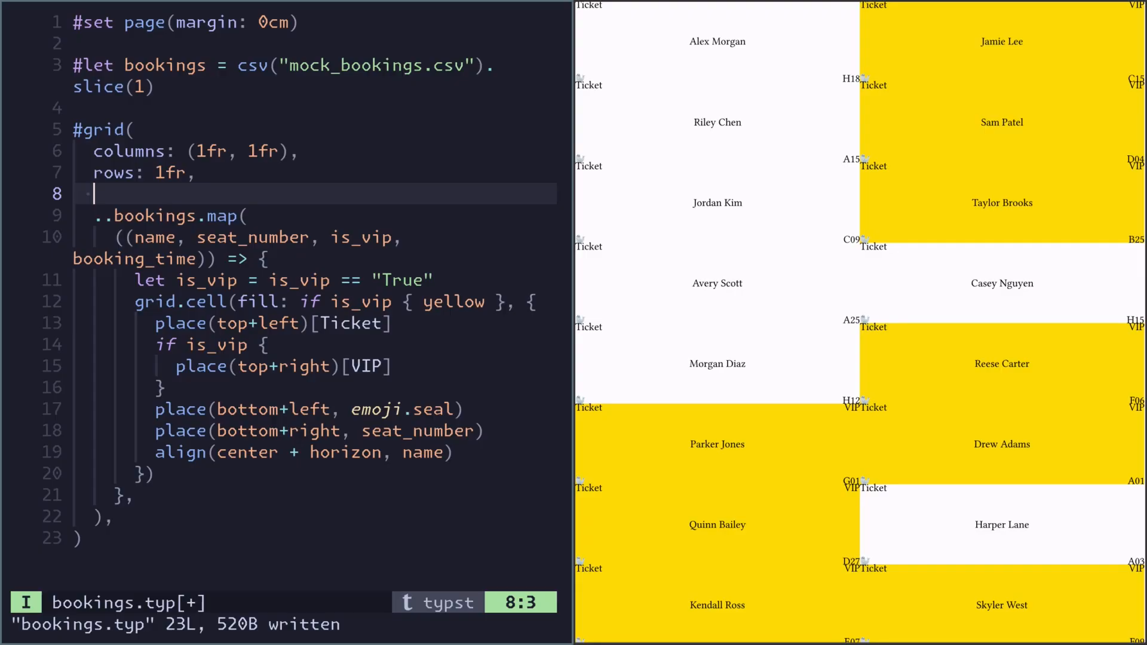
- Add 1em inset, bold names, desaturated yellow, Libertinus Sans font and a 1pt stroke
type("inset: 1em,")
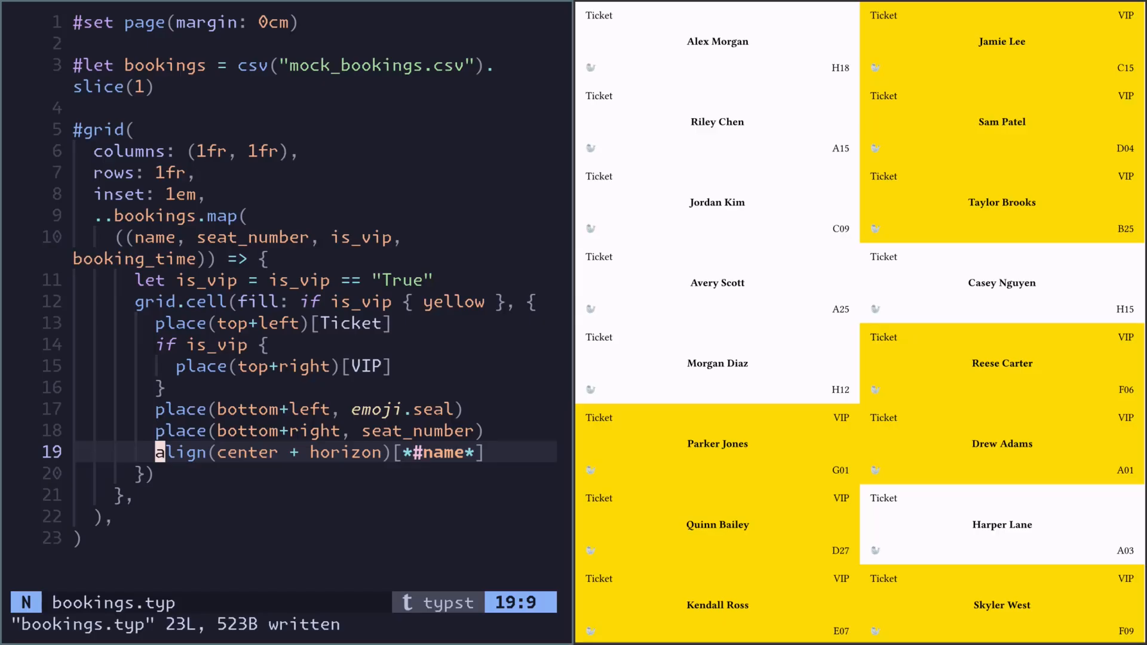
type(".desaturate(")
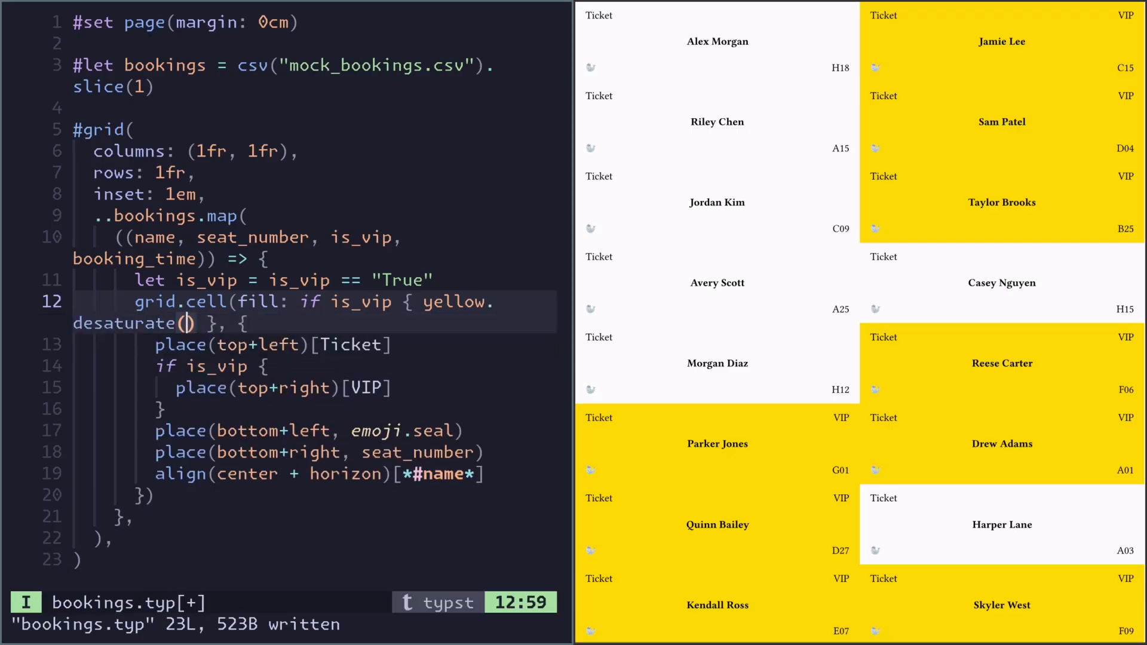
type("60%")
type("#set text(font: \"Libertinus Sans")
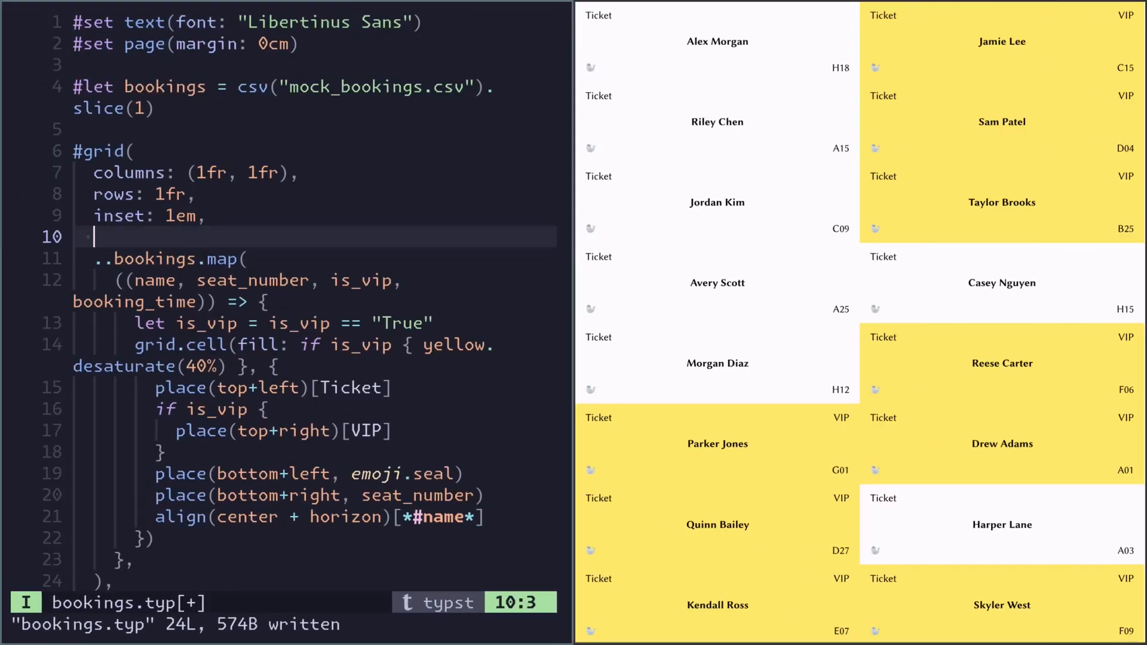
type("stroke: 1p")
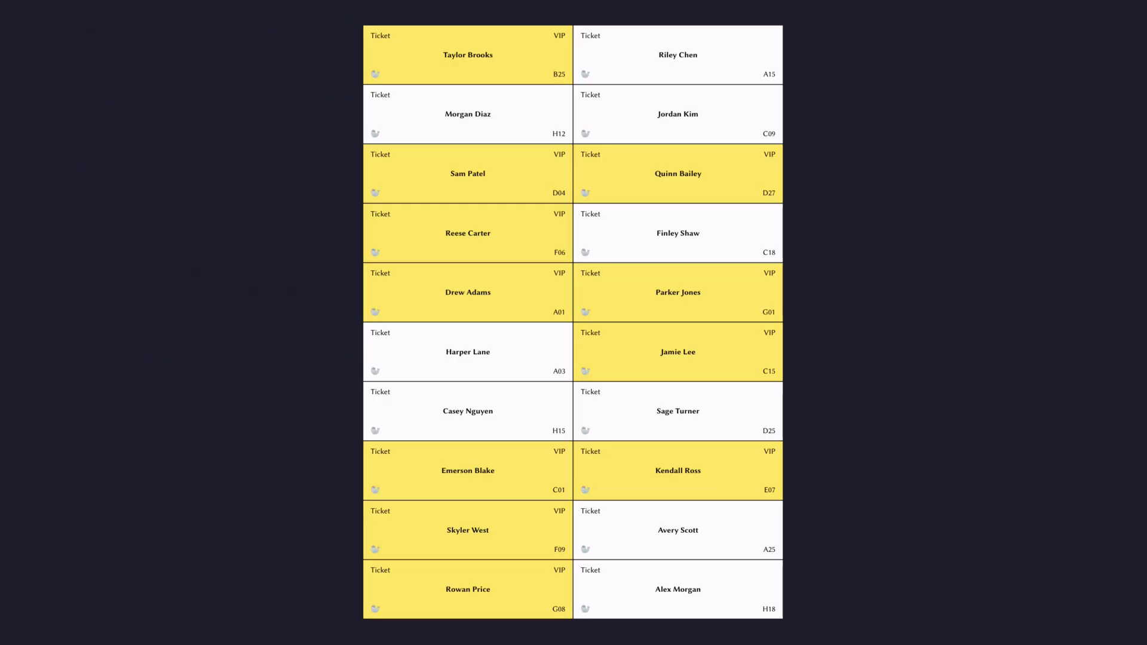
double_click(467, 55)
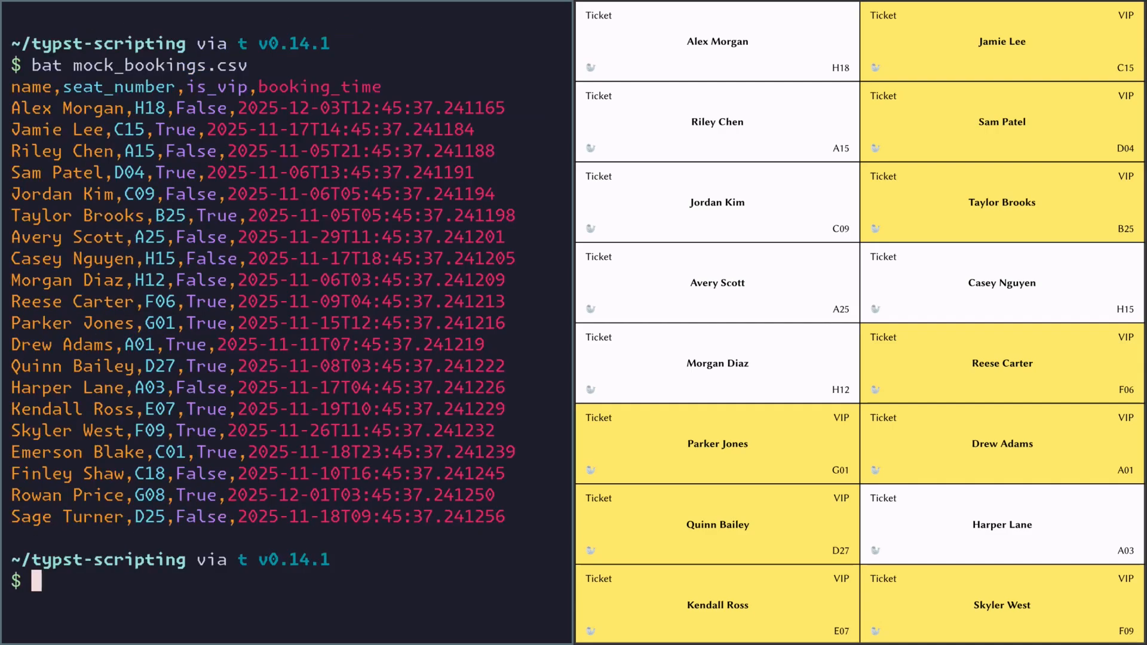
- Print mock_bookings.csv in the terminal with bat
double_click(32, 107)
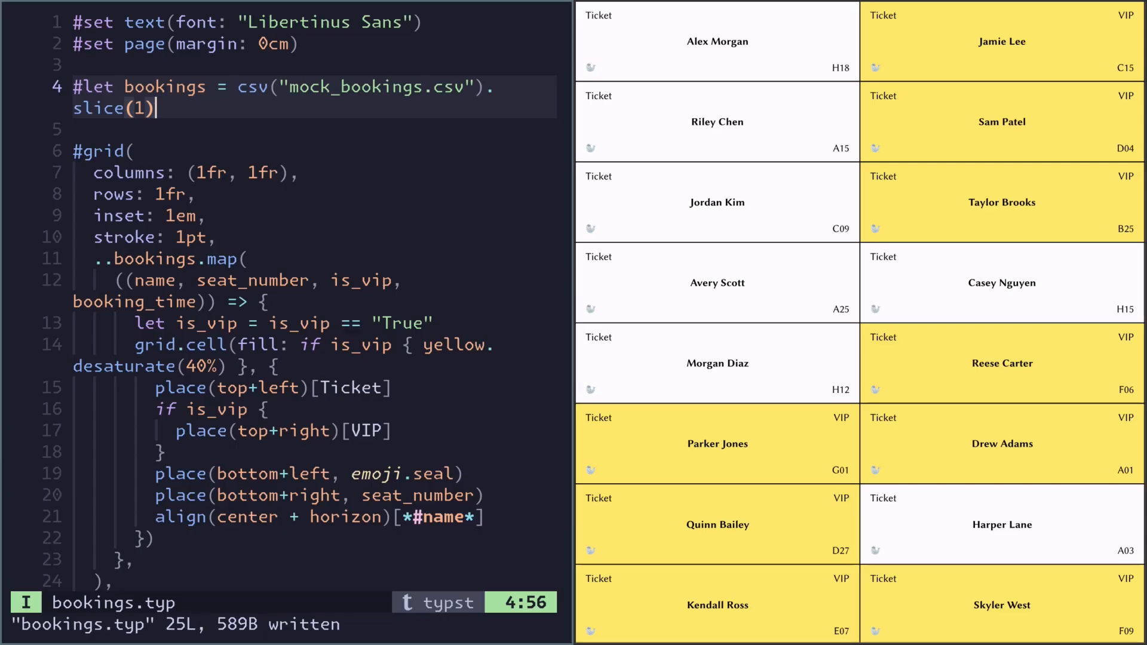
- Chain .sorted(key: ... => booking_time) onto the parenthesized csv call and save
type(".")
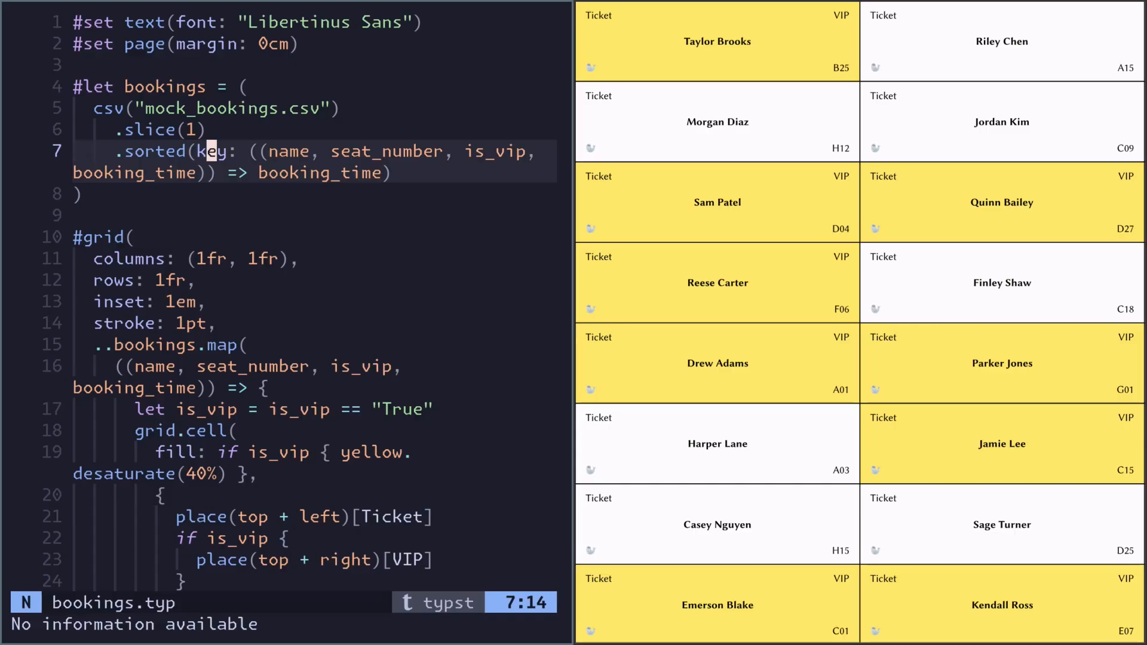
key("v")
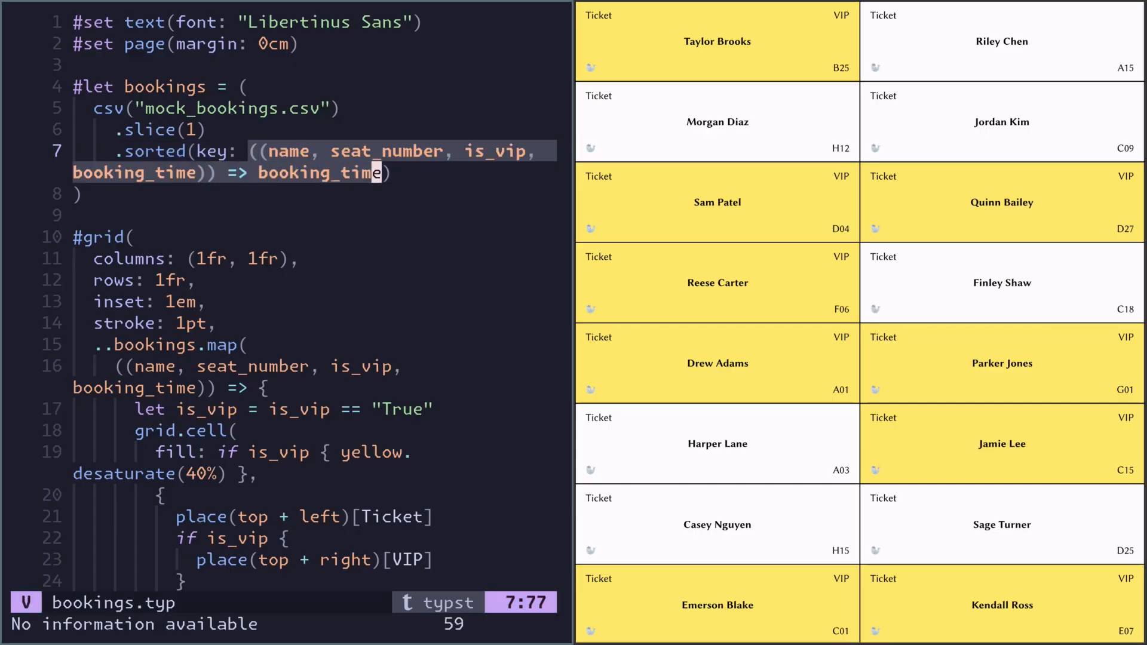
key("Escape")
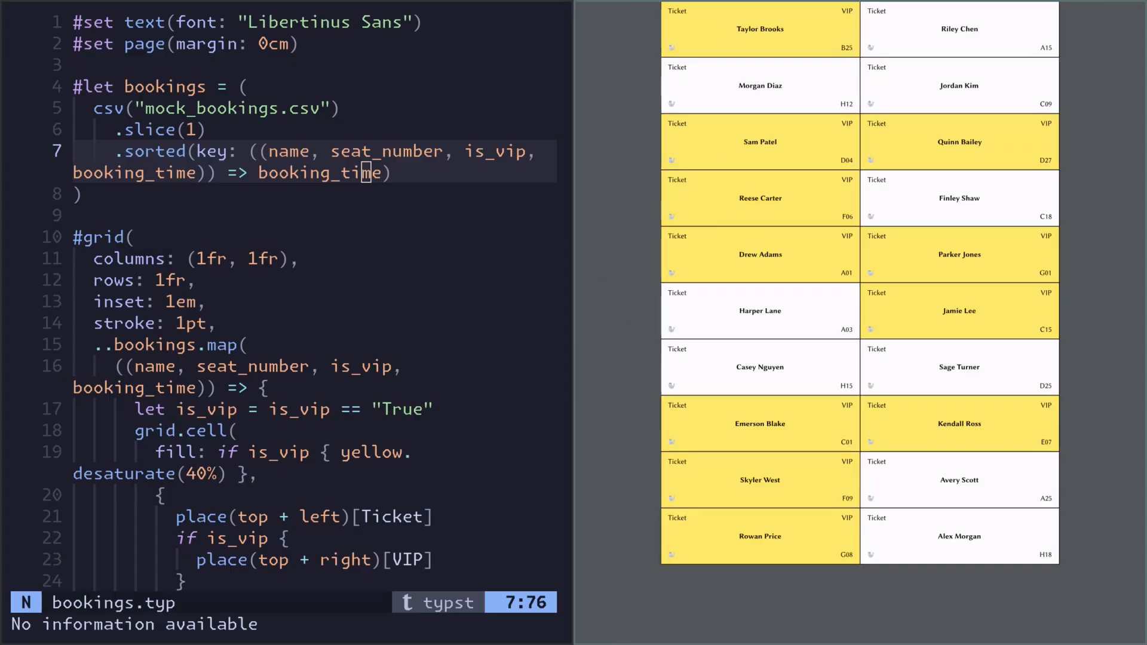